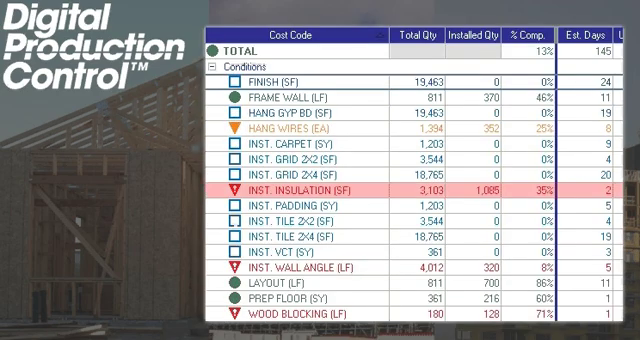
{"action": "scroll", "scroll_direction": "right", "scroll_amount": 3}
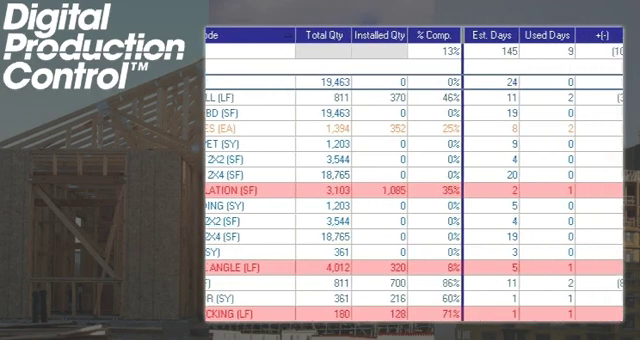